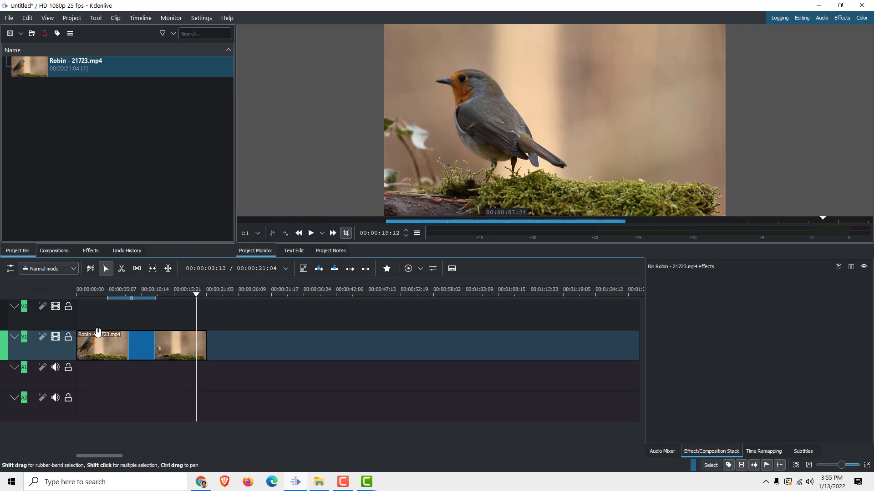
# - Mark the timeline zone's in and out points over part of the Robin clip
pyautogui.click(122, 291)
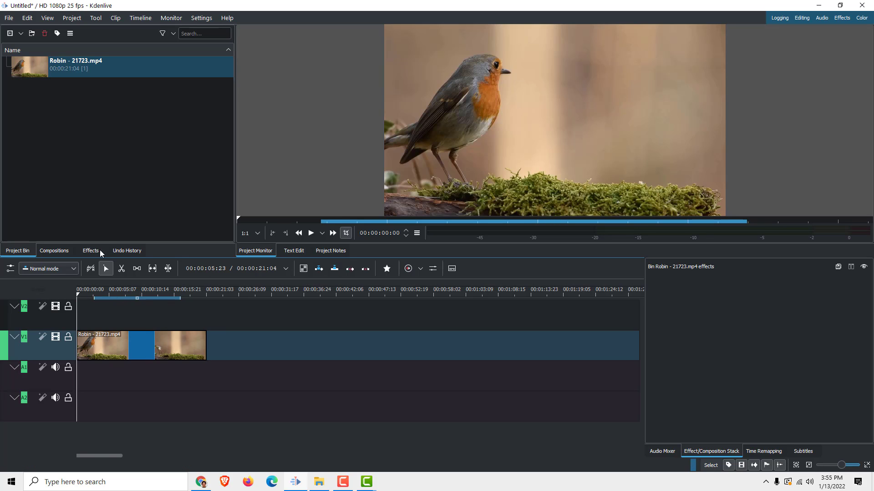
pyautogui.click(109, 289)
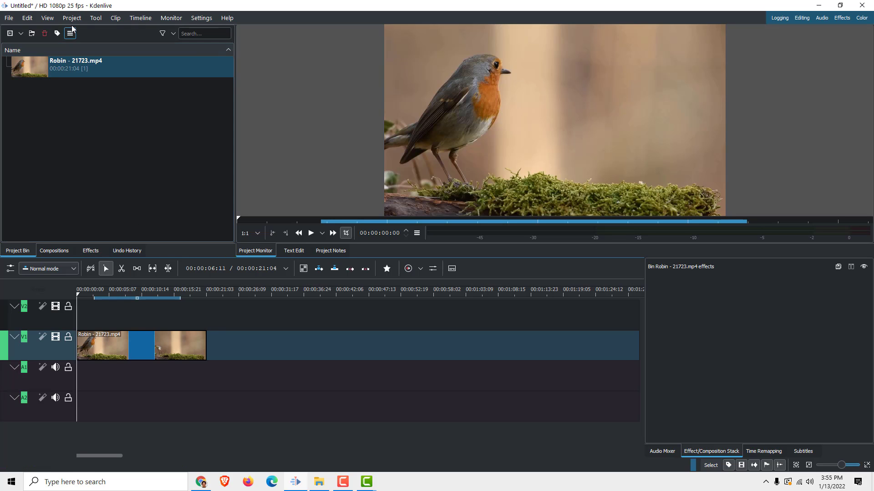
# - From Project > Render, render only the selected zone to a WebM-VP8/Vorbis file
pyautogui.click(72, 17)
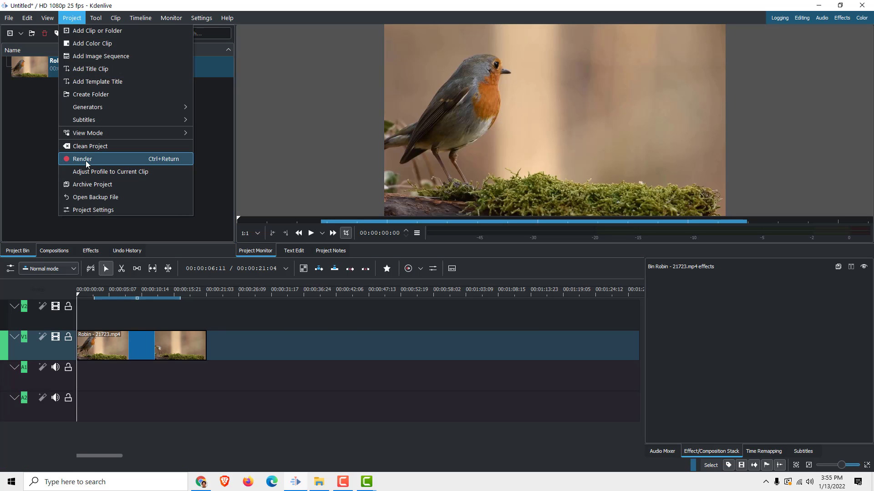
pyautogui.click(82, 159)
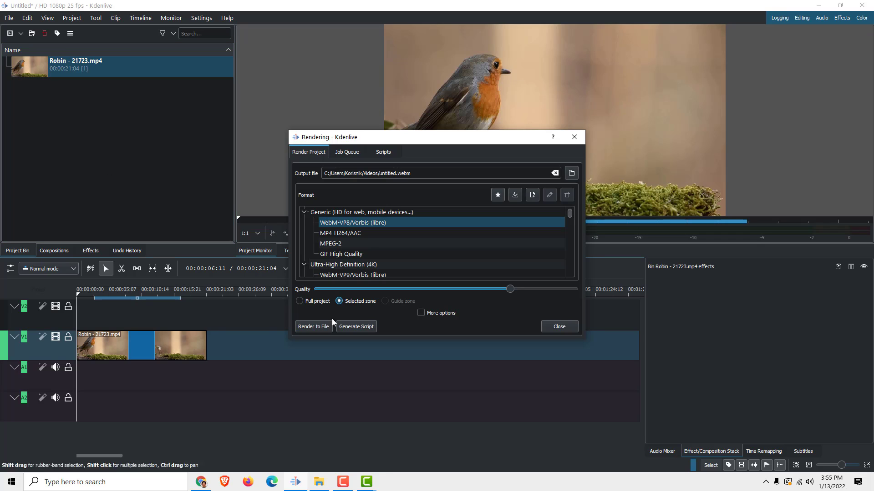
pyautogui.click(300, 301)
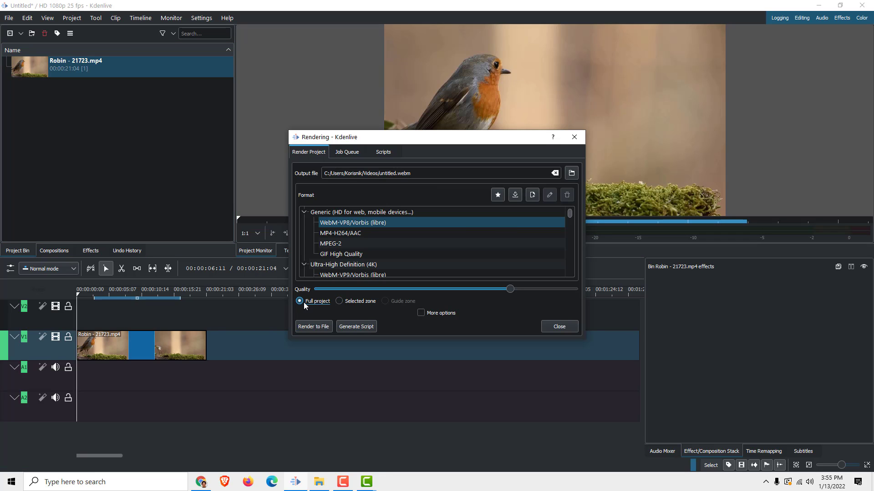
pyautogui.click(339, 300)
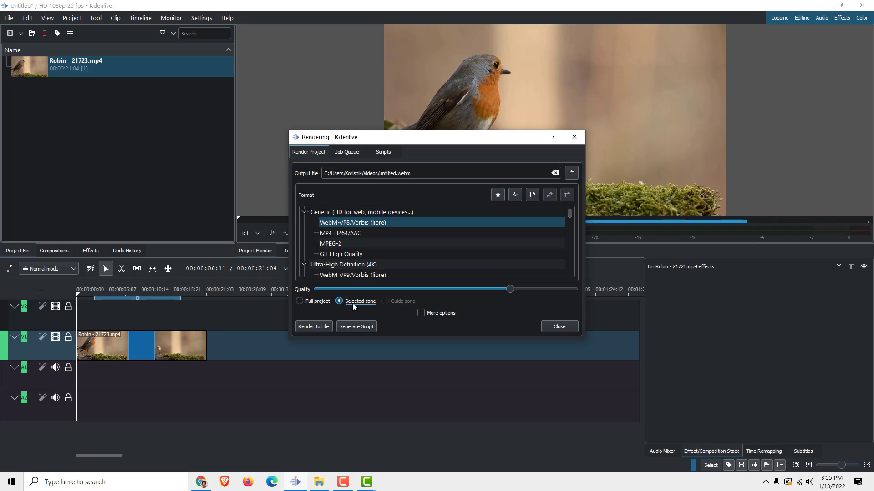
pyautogui.click(313, 327)
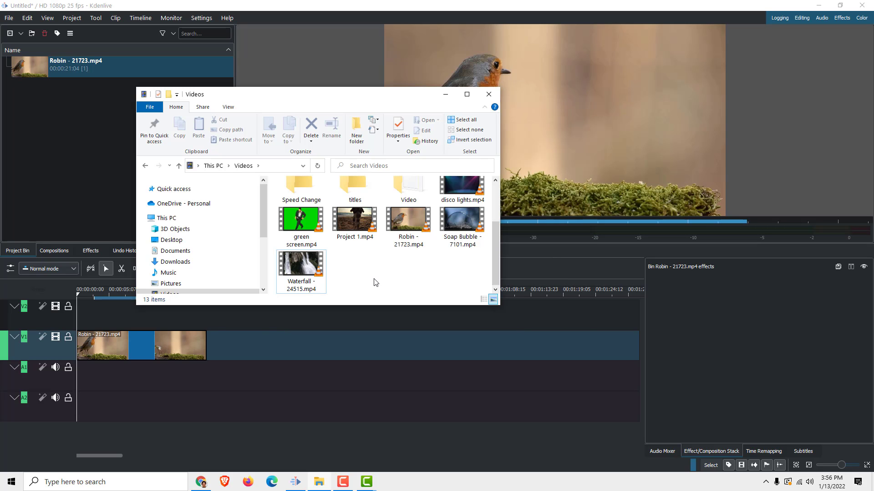
pyautogui.moveTo(370, 285)
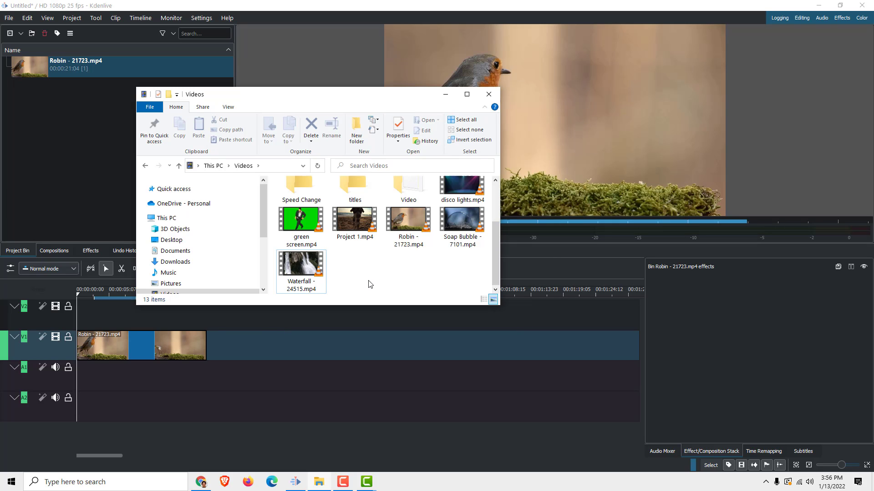